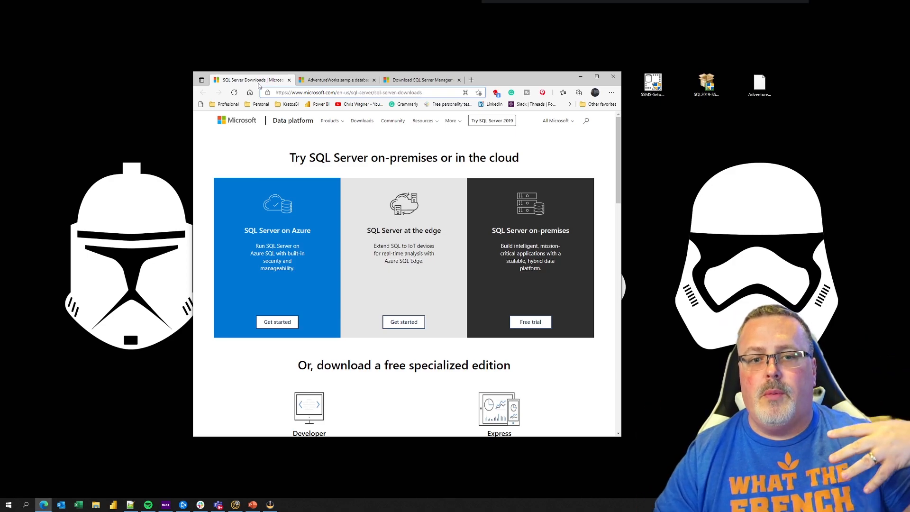
Step: Scroll past the Developer and Express editions and switch to the AdventureWorks sample databases page
{"action": "scroll", "scroll_direction": "down", "scroll_amount": 3}
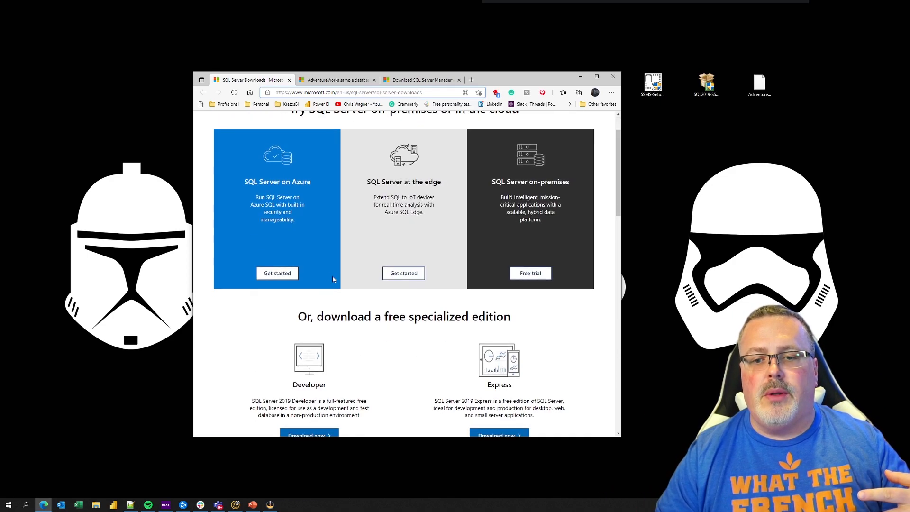
{"action": "scroll", "scroll_direction": "down", "scroll_amount": 3}
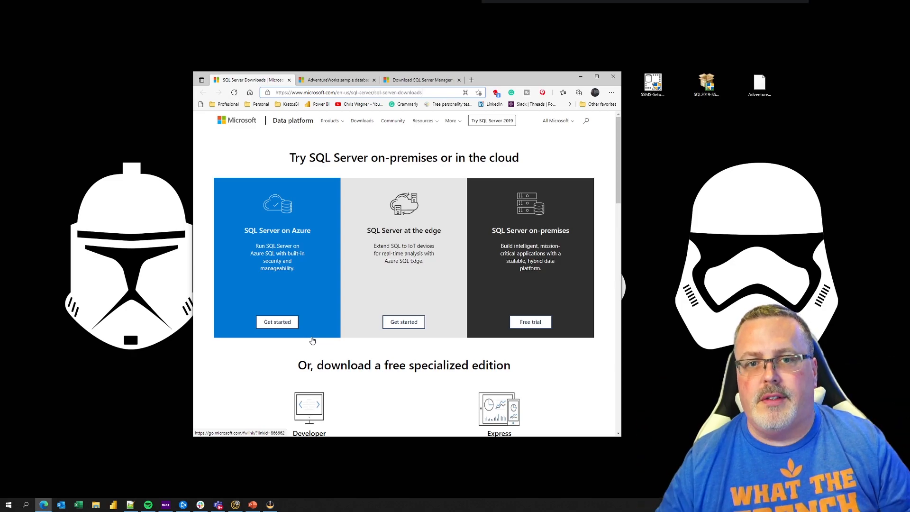
{"action": "scroll", "scroll_direction": "down", "scroll_amount": 3}
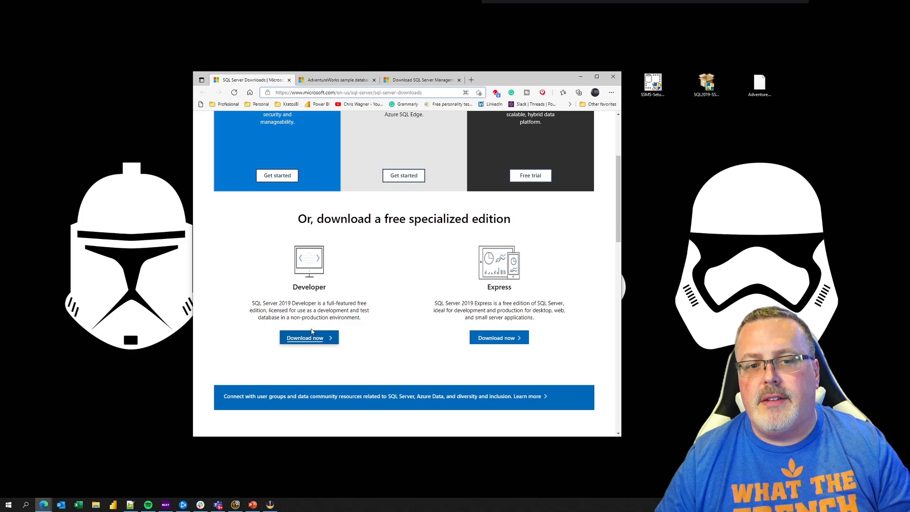
{"action": "scroll", "scroll_direction": "up", "scroll_amount": 3}
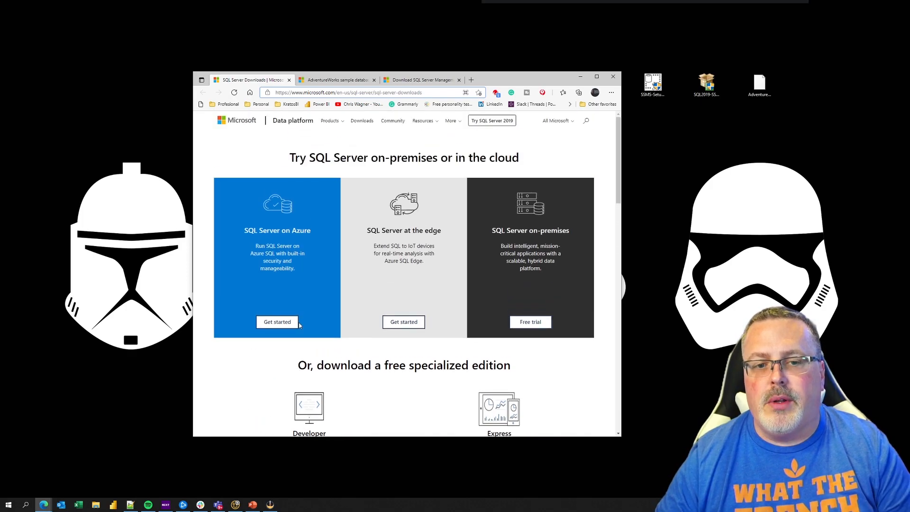
{"action": "scroll", "scroll_direction": "down", "scroll_amount": 3}
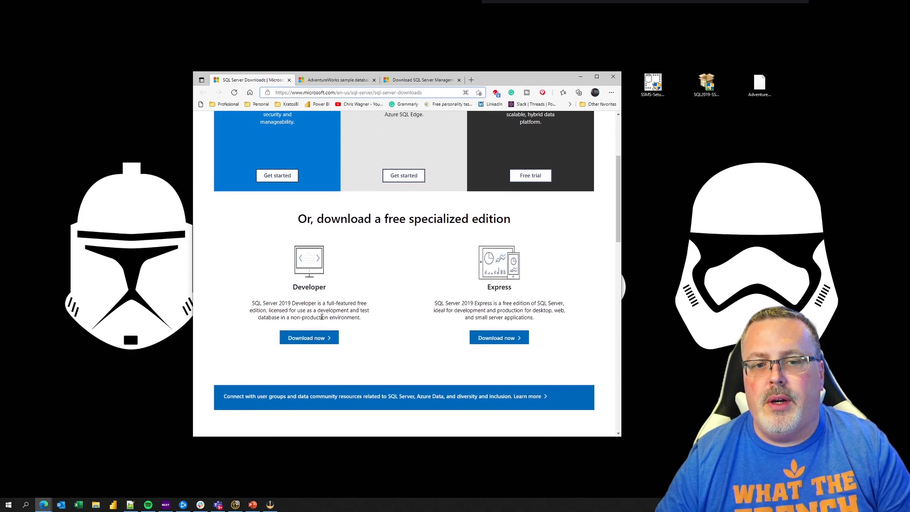
{"action": "left_click", "coordinate": [336, 80]}
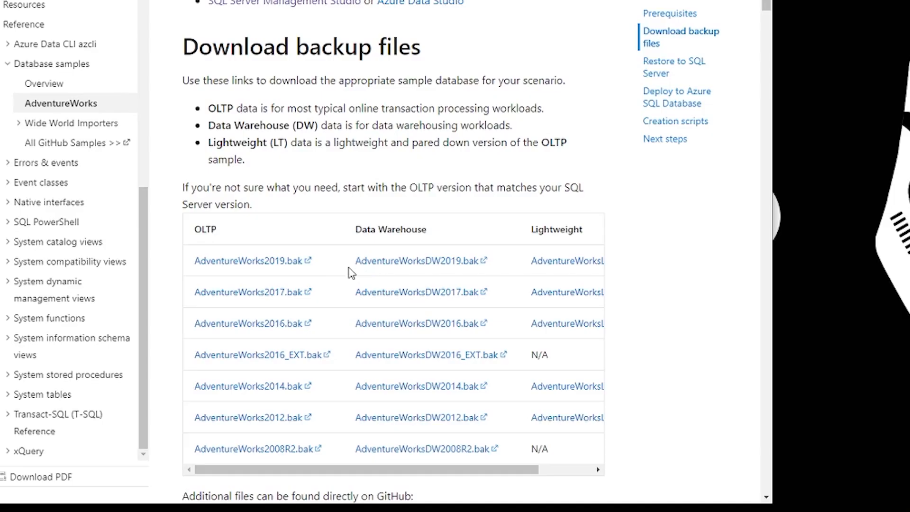
{"action": "mouse_move", "coordinate": [377, 276]}
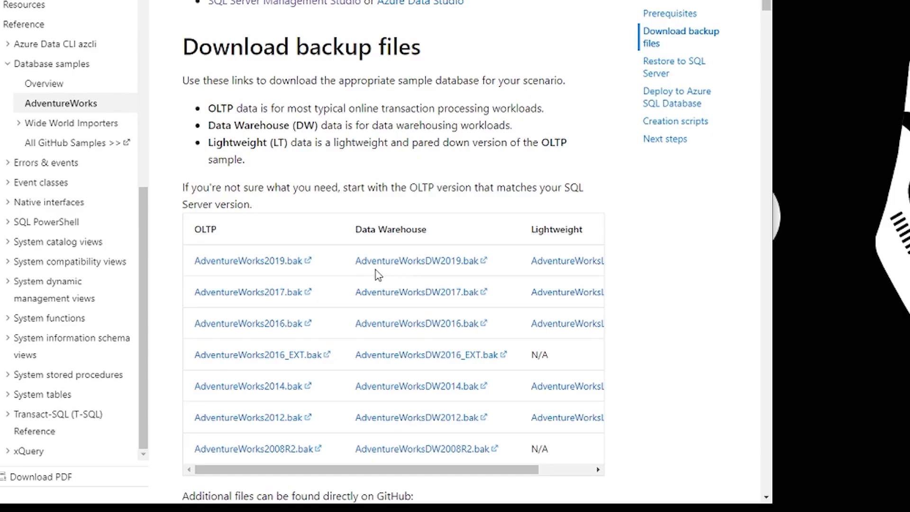
{"action": "mouse_move", "coordinate": [437, 269]}
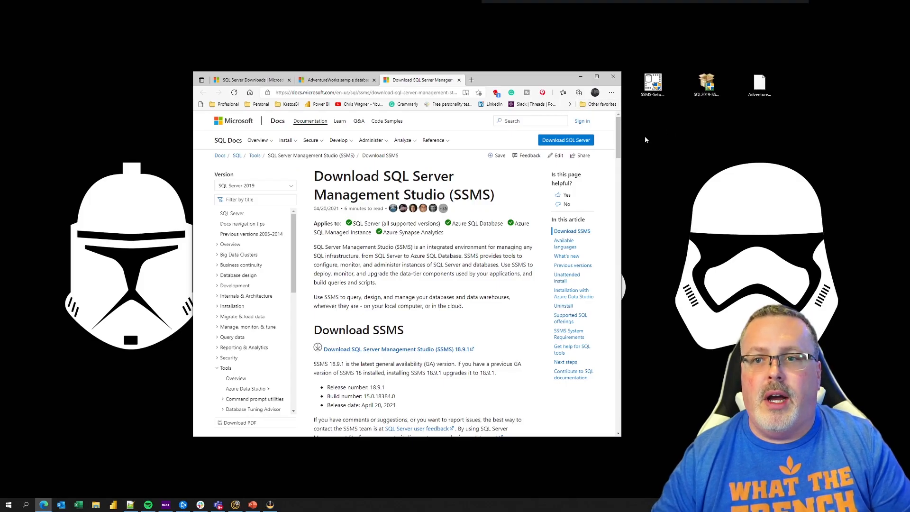
{"action": "mouse_move", "coordinate": [561, 93]}
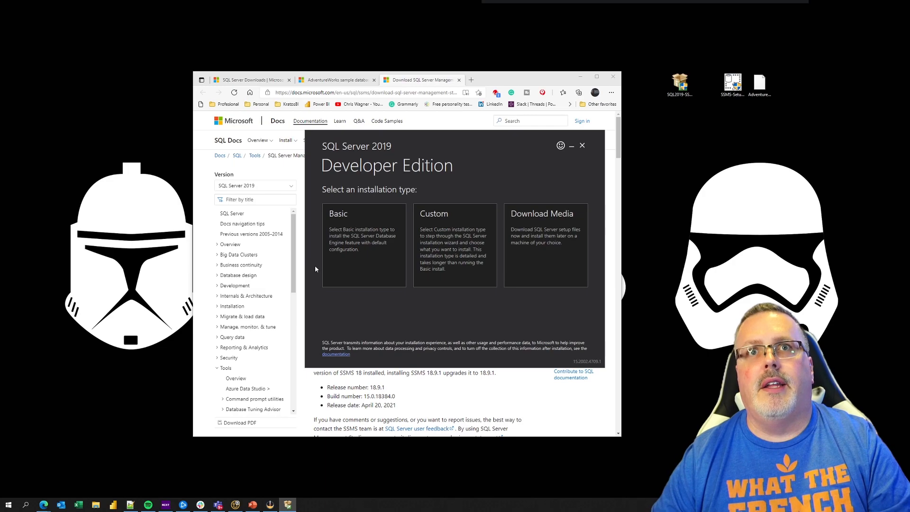
{"action": "mouse_move", "coordinate": [364, 275]}
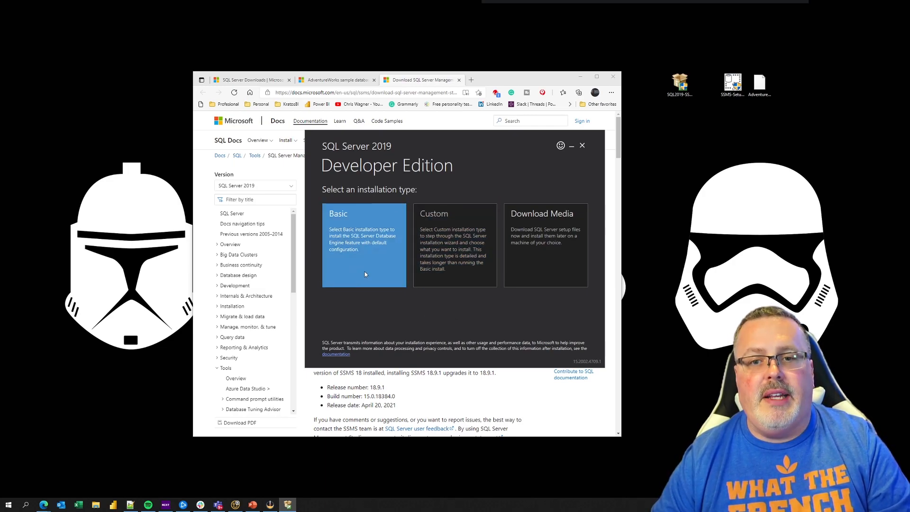
Step: Choose the Basic install type, accept the license, keep the default folder and start installing
{"action": "left_click", "coordinate": [364, 244]}
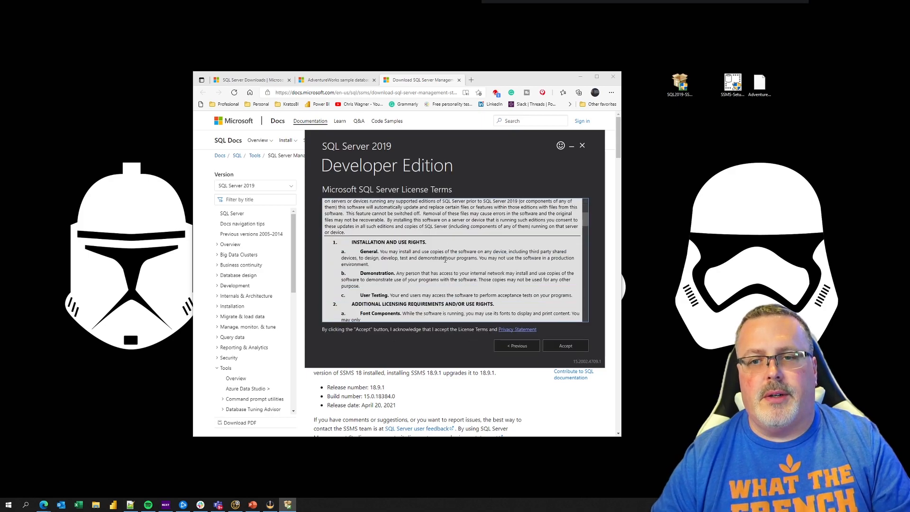
{"action": "scroll", "scroll_direction": "down", "scroll_amount": 3}
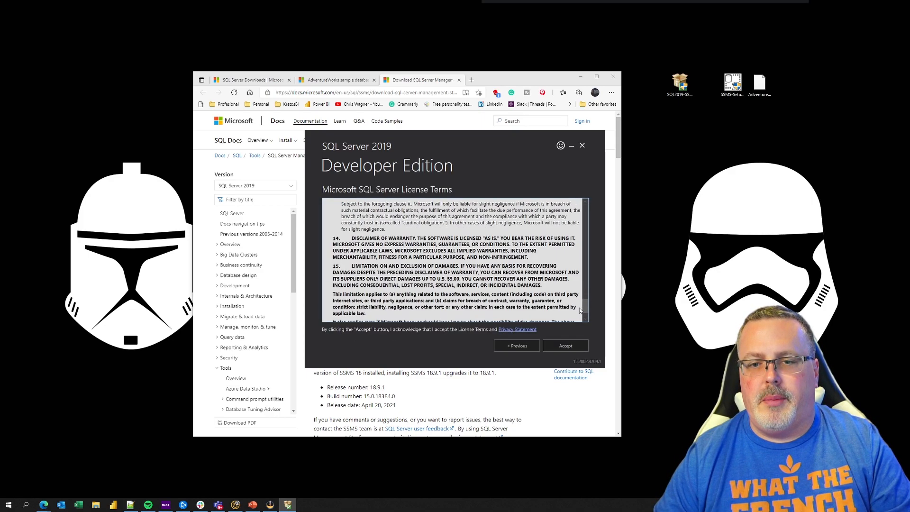
{"action": "left_click", "coordinate": [565, 345]}
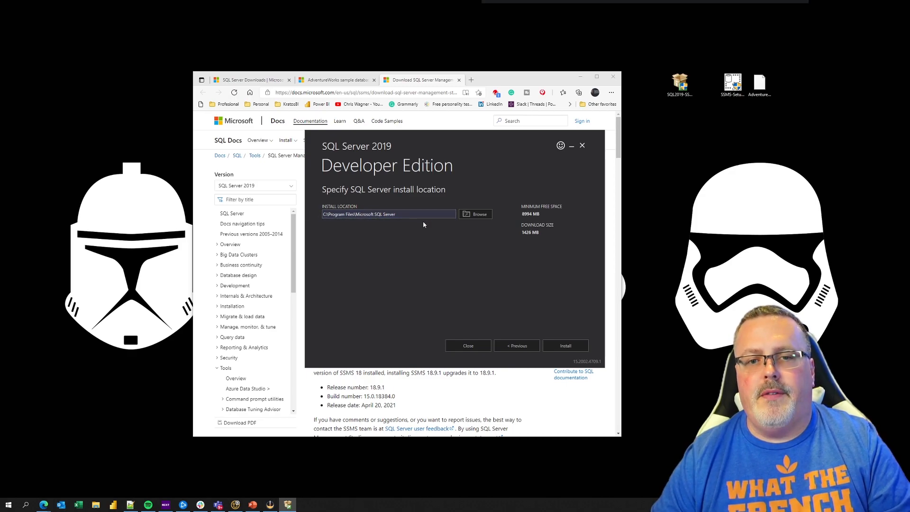
{"action": "left_click", "coordinate": [406, 214]}
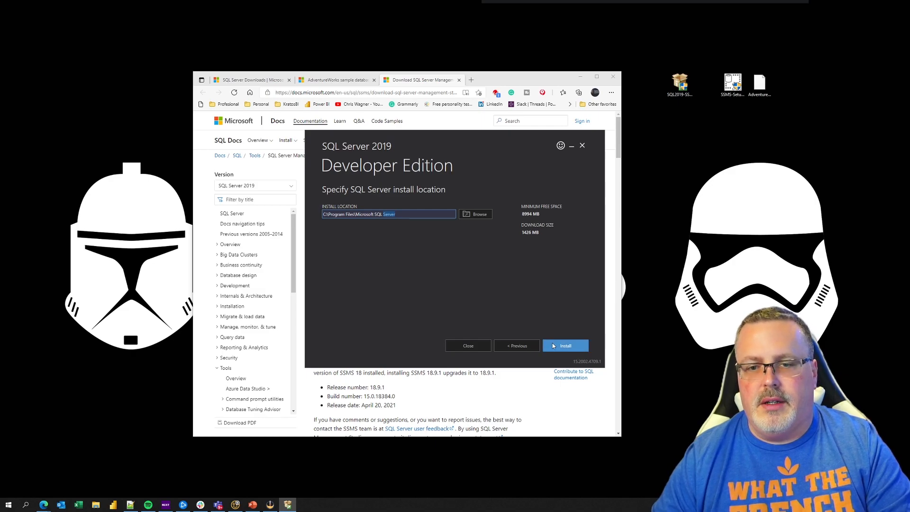
{"action": "left_click", "coordinate": [566, 346]}
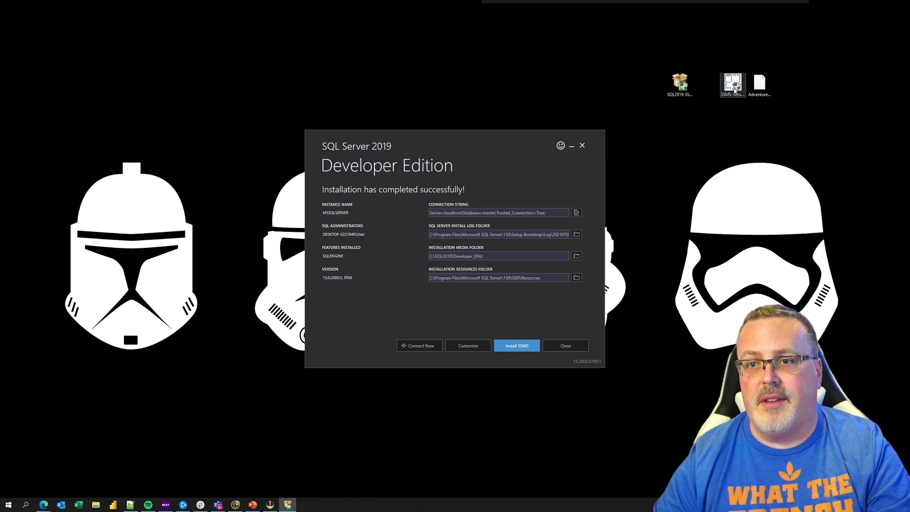
Step: Run SSMS-Setup from the desktop, install Management Studio 18.9.1 and close the finished setup
{"action": "double_click", "coordinate": [733, 85]}
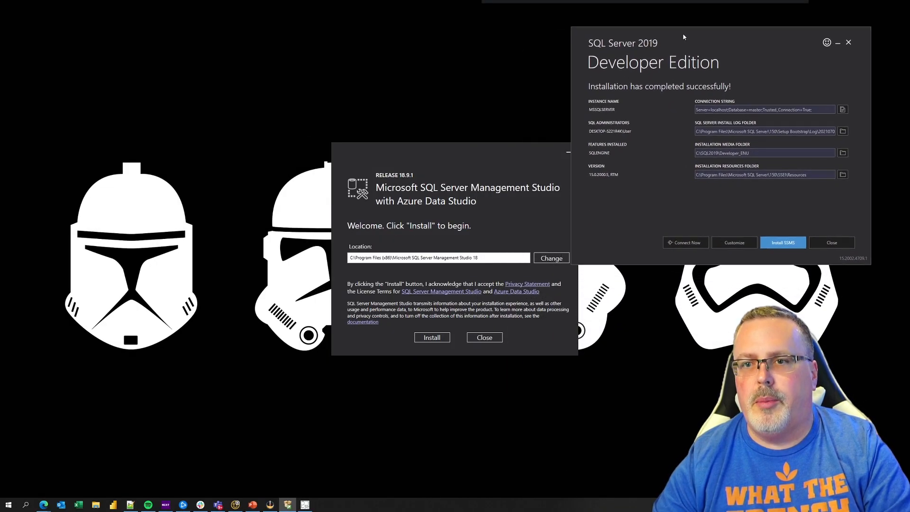
{"action": "mouse_move", "coordinate": [743, 109]}
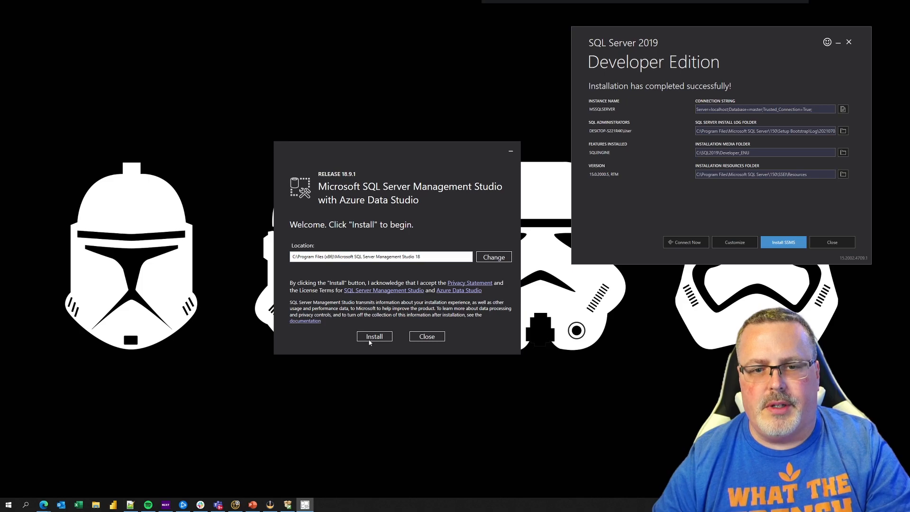
{"action": "left_click", "coordinate": [374, 336]}
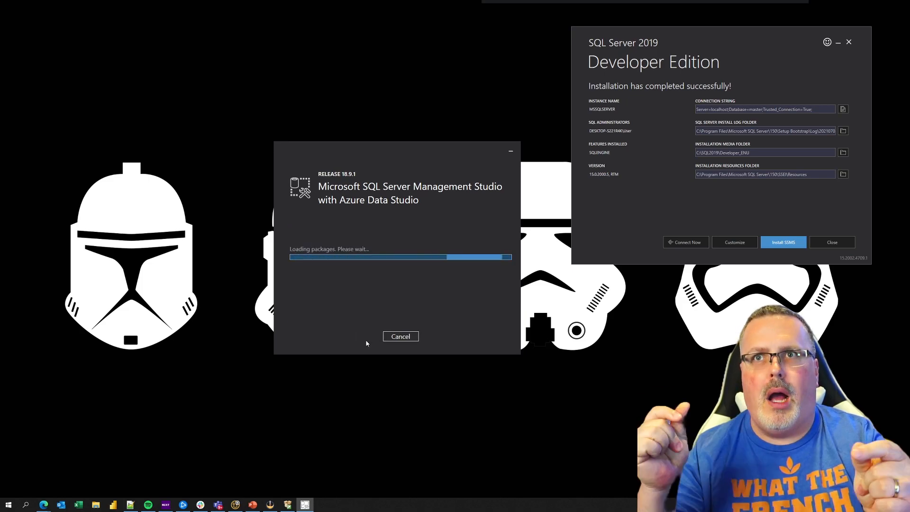
{"action": "left_click", "coordinate": [843, 109]}
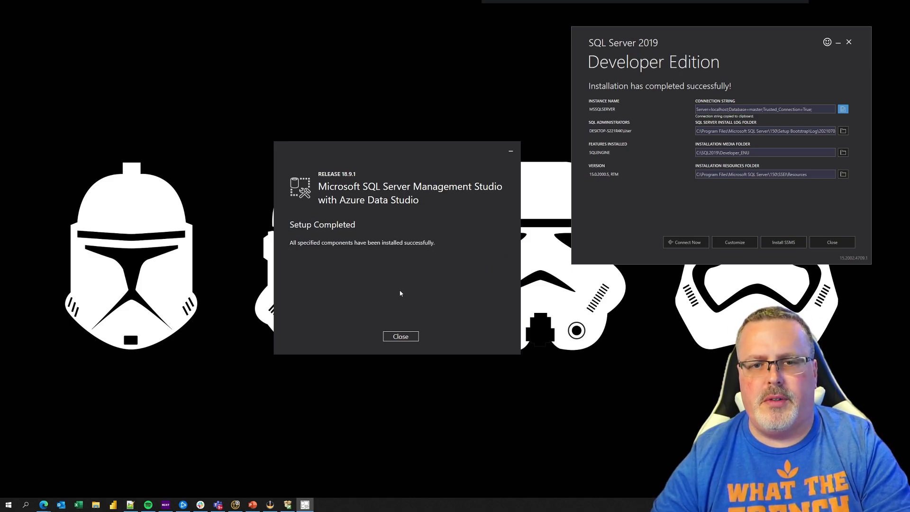
{"action": "left_click", "coordinate": [400, 335]}
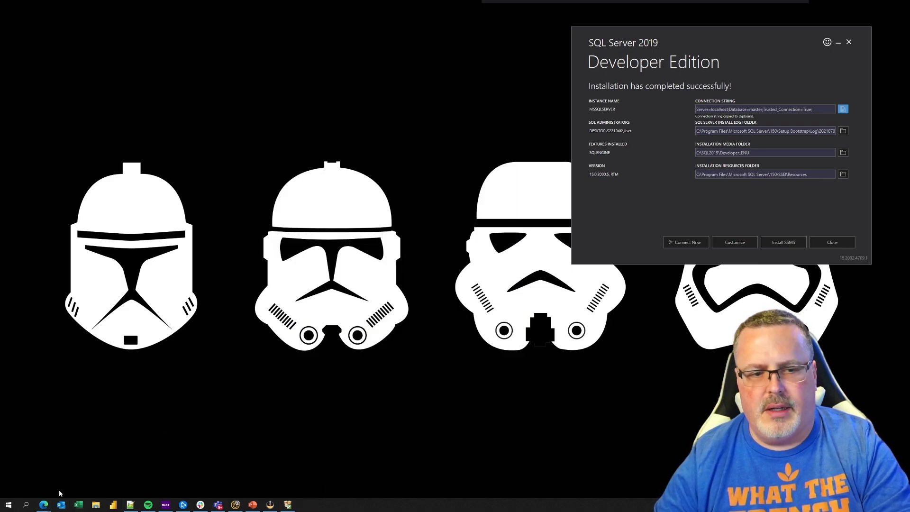
Step: Launch Microsoft SQL Server Management Studio 18 from Start's Recently added list
{"action": "left_click", "coordinate": [8, 505]}
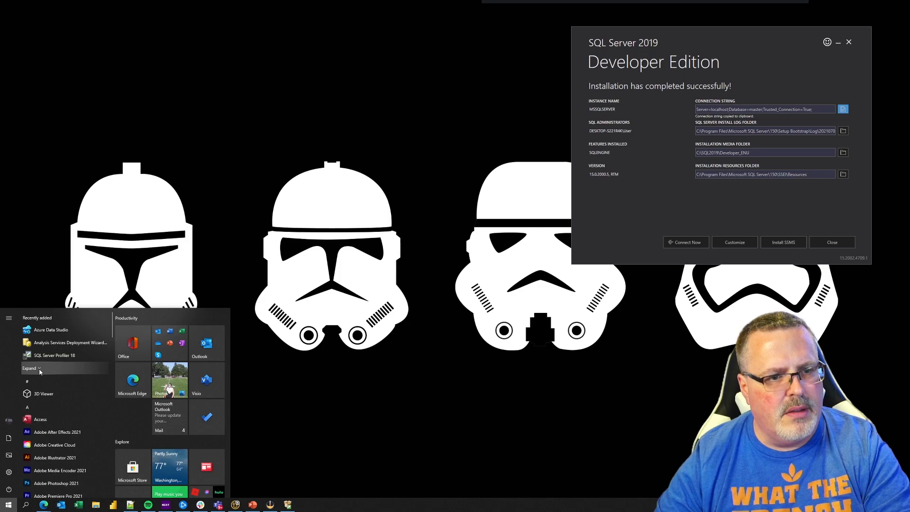
{"action": "left_click", "coordinate": [28, 368]}
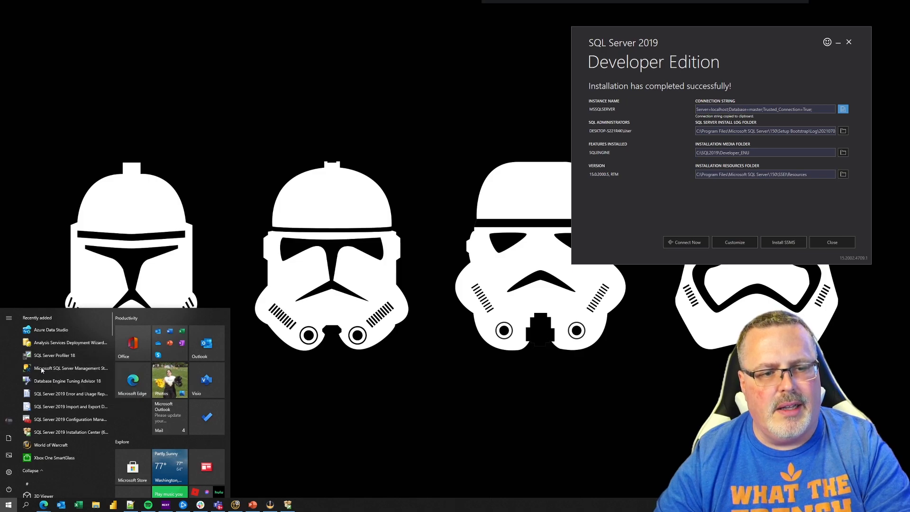
{"action": "mouse_move", "coordinate": [56, 368]}
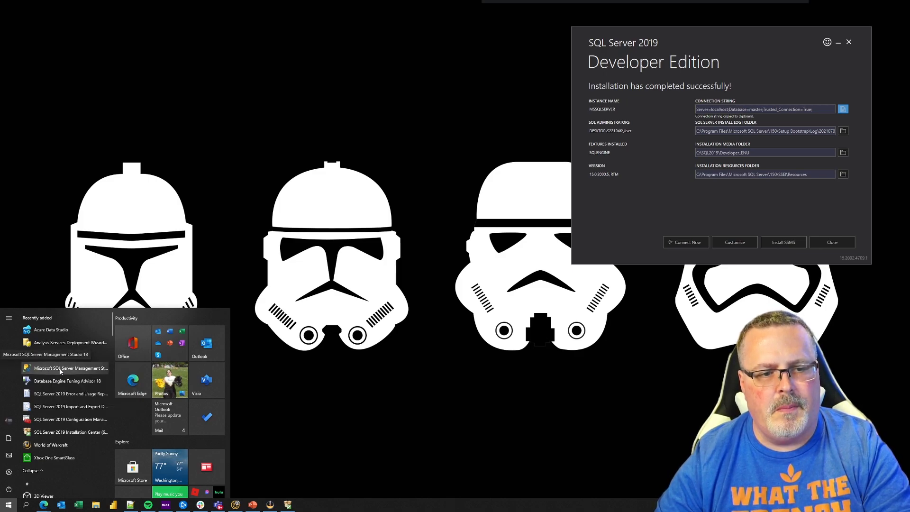
{"action": "left_click", "coordinate": [61, 368]}
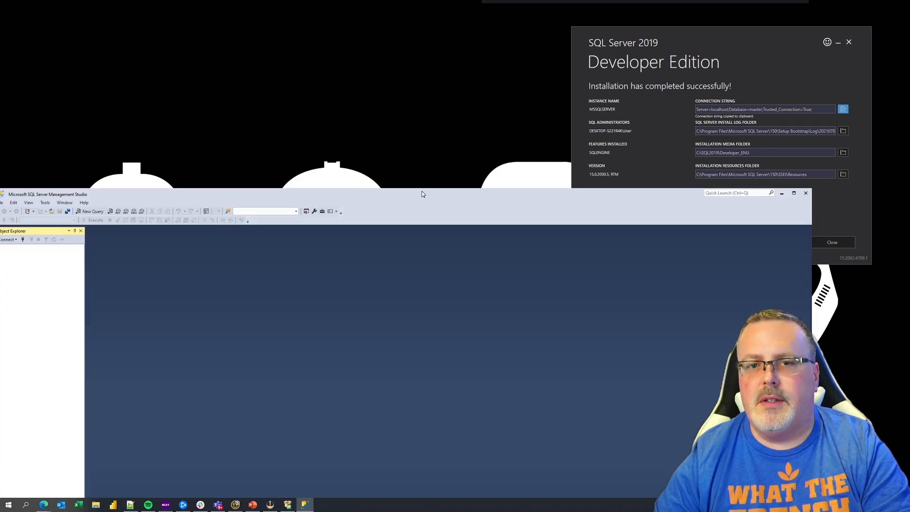
Step: Connect Object Explorer to localhost with Windows Authentication and bring up the Databases folder actions
{"action": "left_click", "coordinate": [833, 243]}
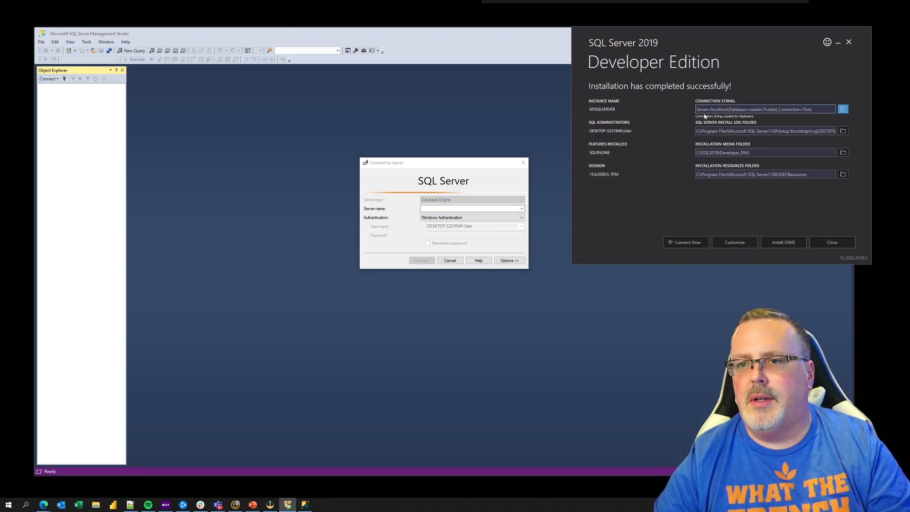
{"action": "mouse_move", "coordinate": [422, 208]}
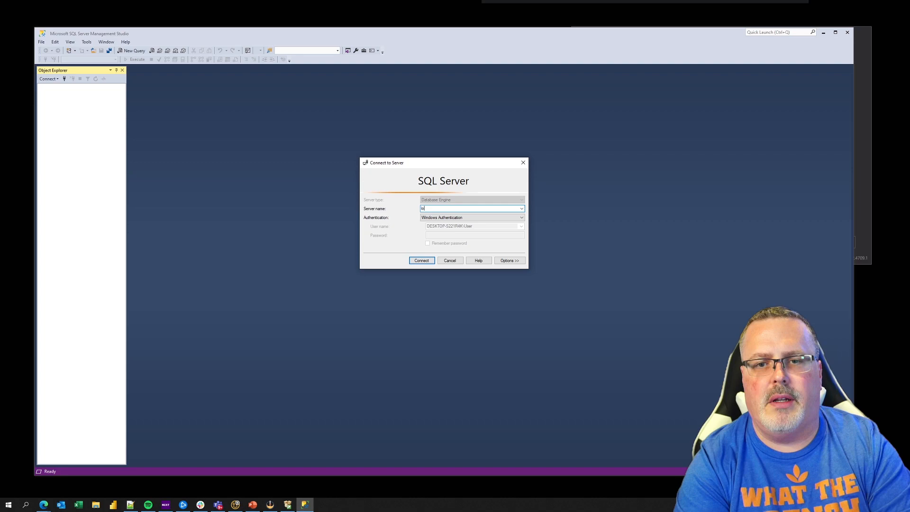
{"action": "type", "text": "localhost"}
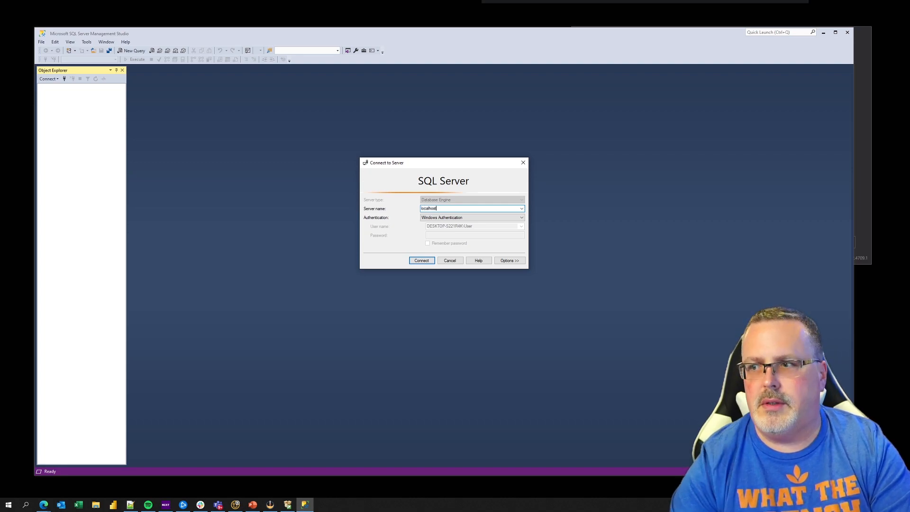
{"action": "left_click", "coordinate": [421, 259]}
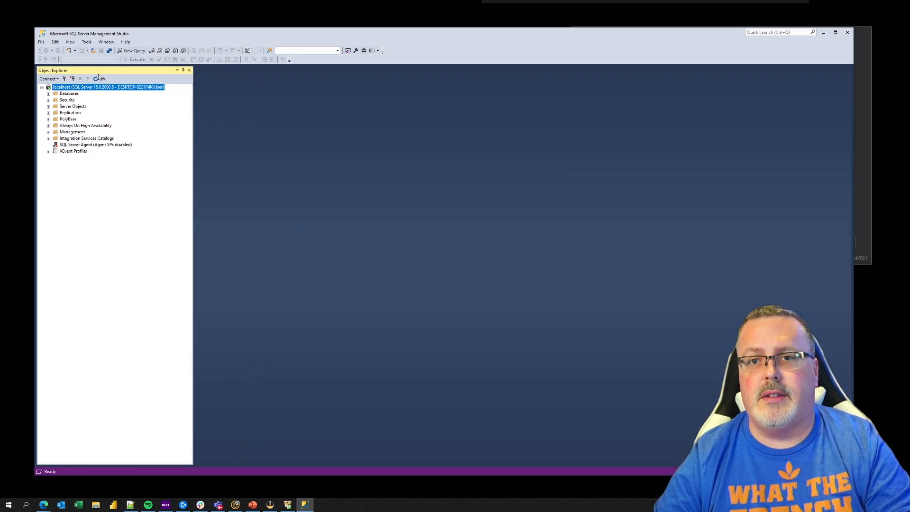
{"action": "mouse_move", "coordinate": [109, 112]}
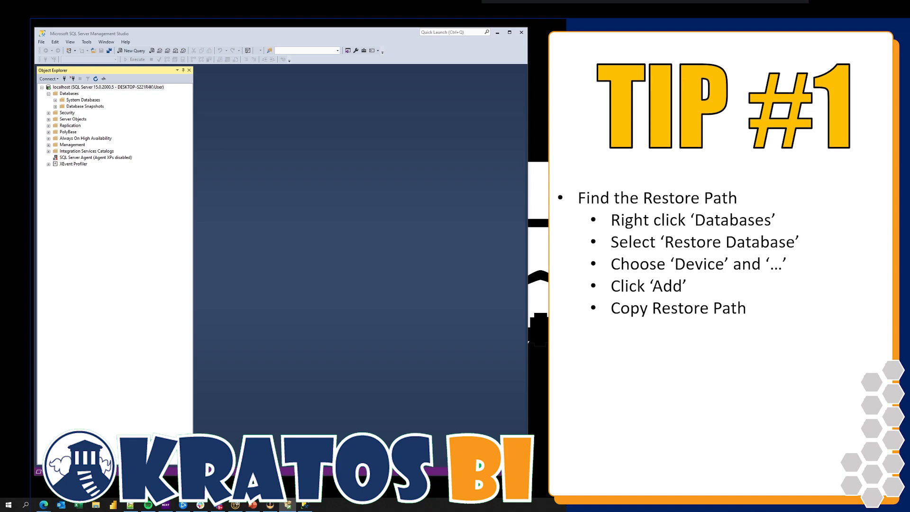
{"action": "mouse_move", "coordinate": [265, 230]}
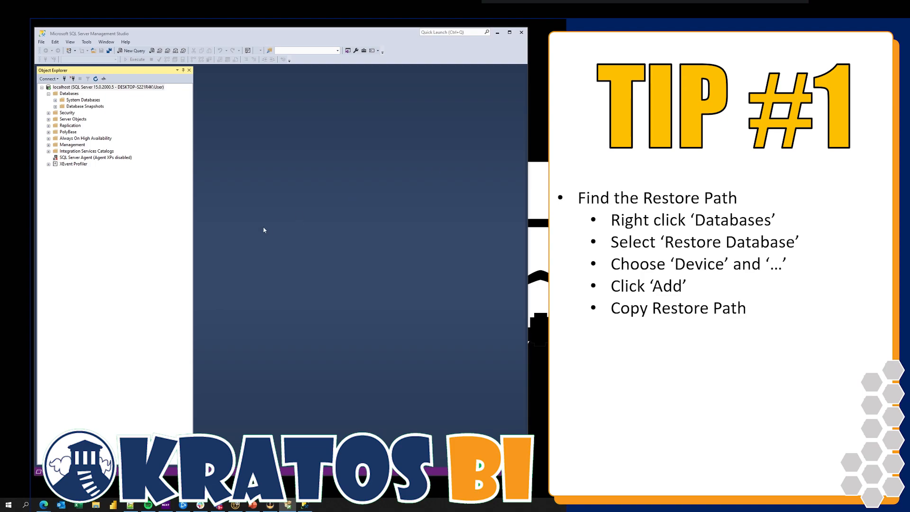
{"action": "mouse_move", "coordinate": [287, 128]}
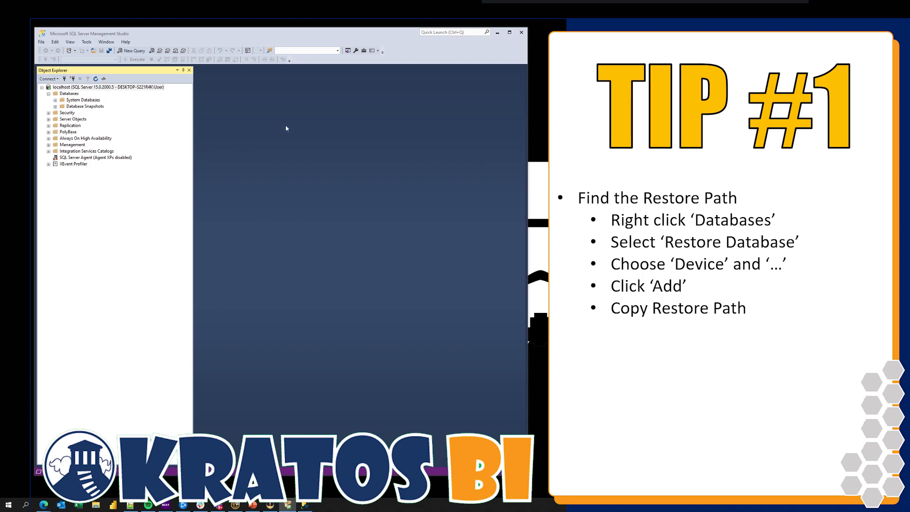
{"action": "right_click", "coordinate": [68, 93]}
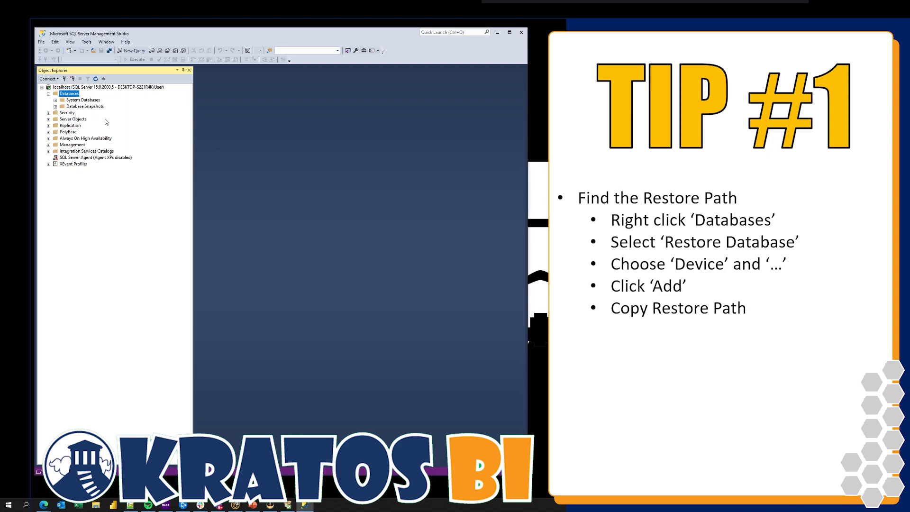
Step: Start Restore Database from a Device, add a backup file and copy the default MSSQL Backup path
{"action": "left_click", "coordinate": [68, 93]}
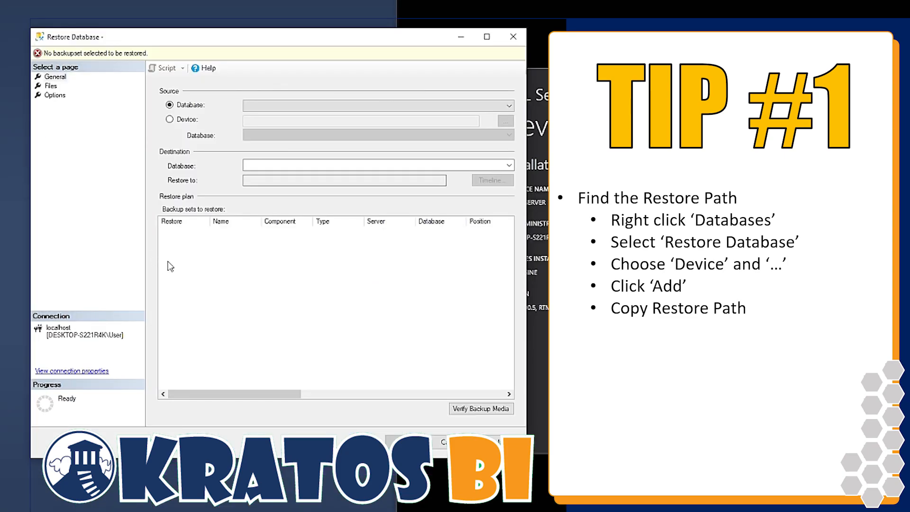
{"action": "mouse_move", "coordinate": [173, 159]}
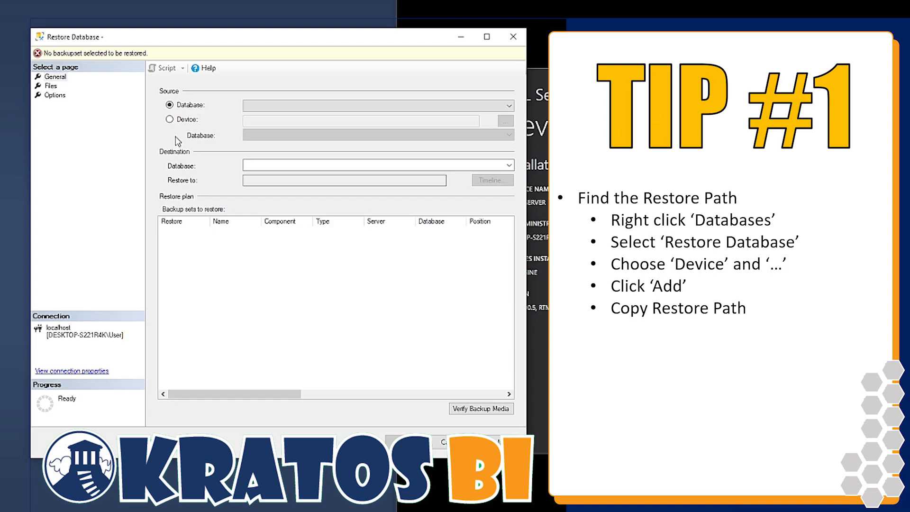
{"action": "left_click", "coordinate": [169, 119]}
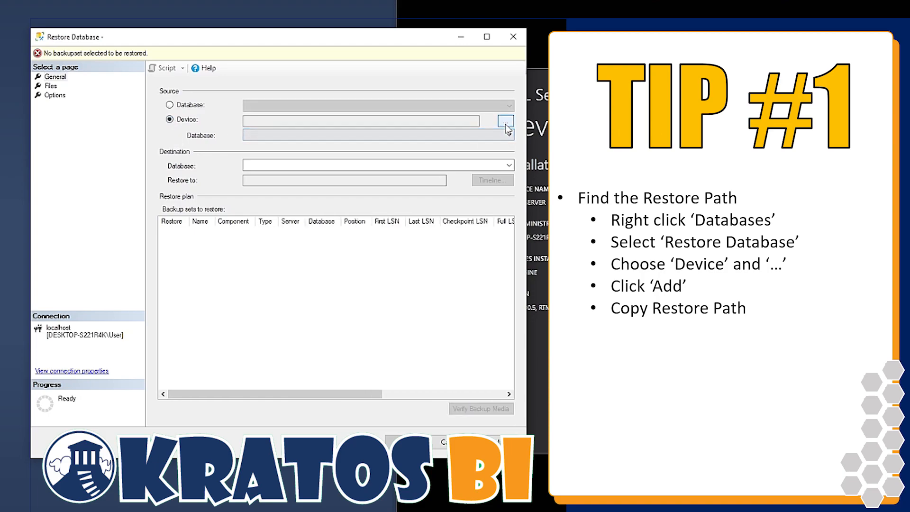
{"action": "left_click", "coordinate": [505, 120]}
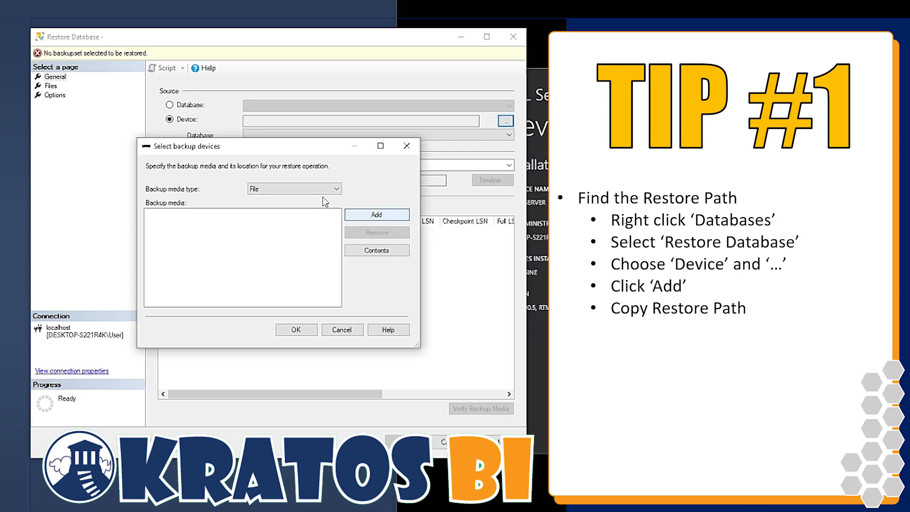
{"action": "left_click", "coordinate": [377, 214]}
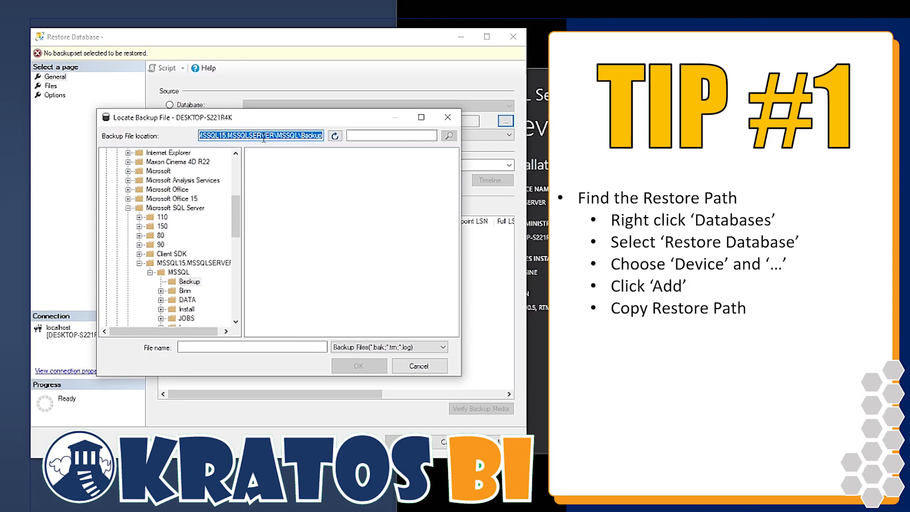
{"action": "mouse_move", "coordinate": [296, 148]}
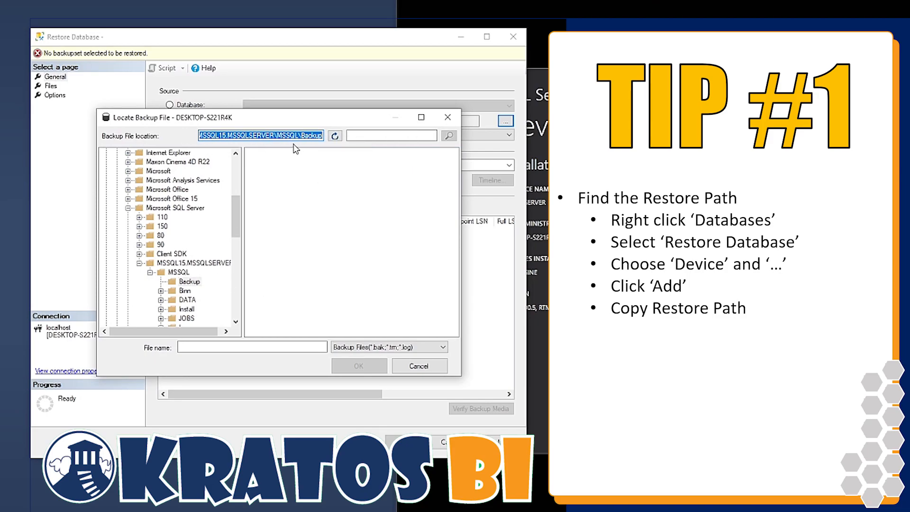
{"action": "mouse_move", "coordinate": [294, 275]}
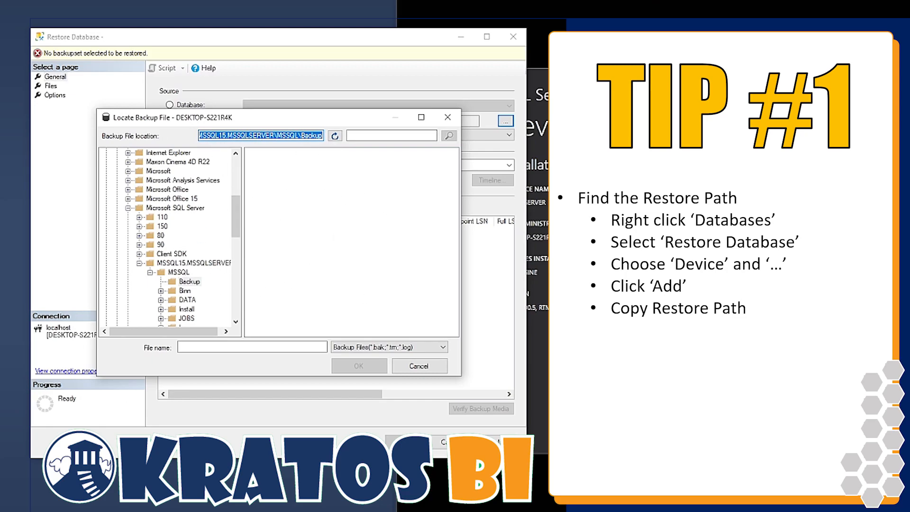
{"action": "right_click", "coordinate": [256, 136]}
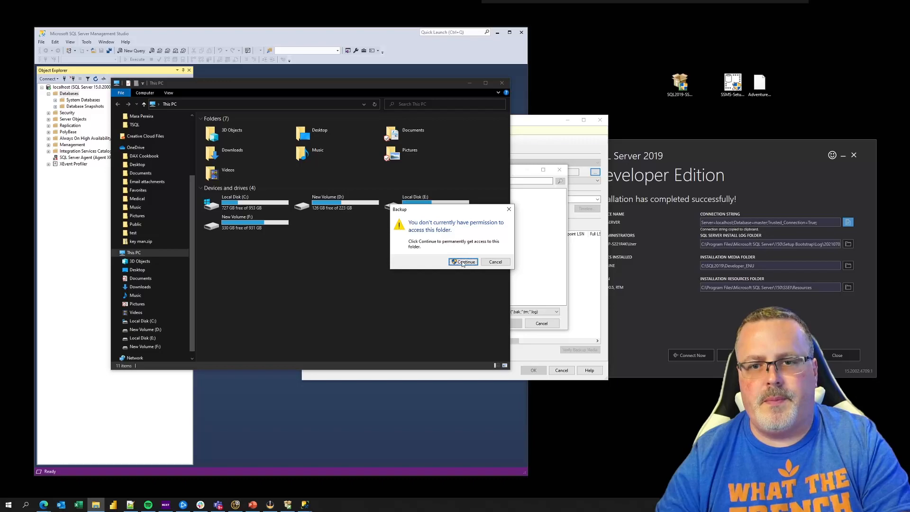
Step: Grant access to the MSSQL Backup folder and drag the AdventureWorks .bak file into it from the desktop
{"action": "left_click", "coordinate": [464, 261]}
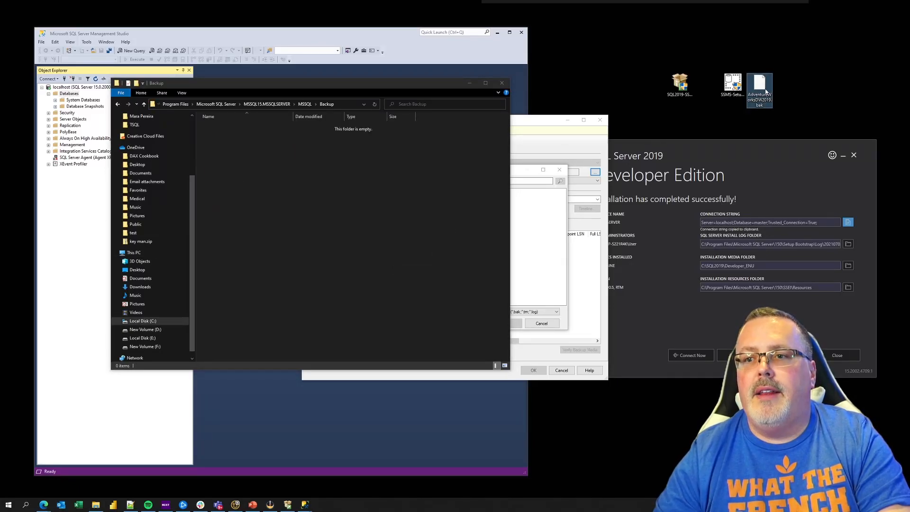
{"action": "mouse_move", "coordinate": [766, 87]}
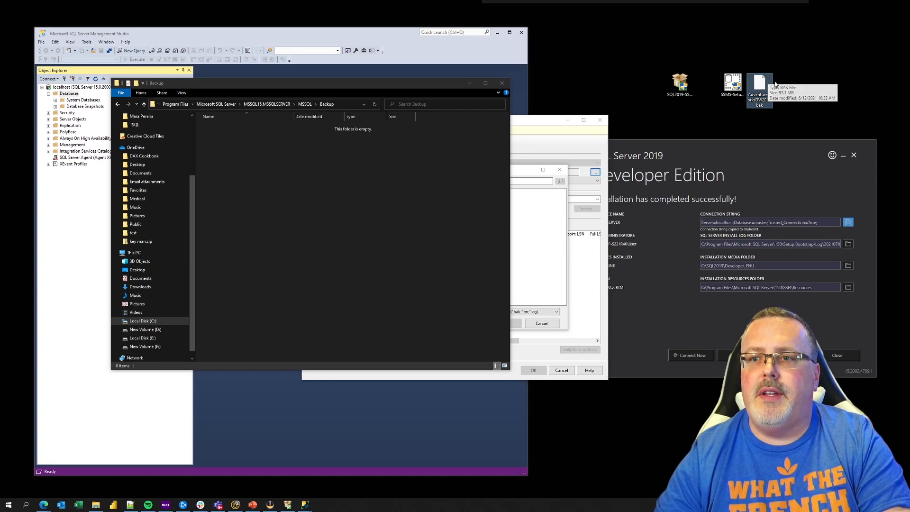
{"action": "left_click_drag", "start_coordinate": [759, 87], "coordinate": [284, 198]}
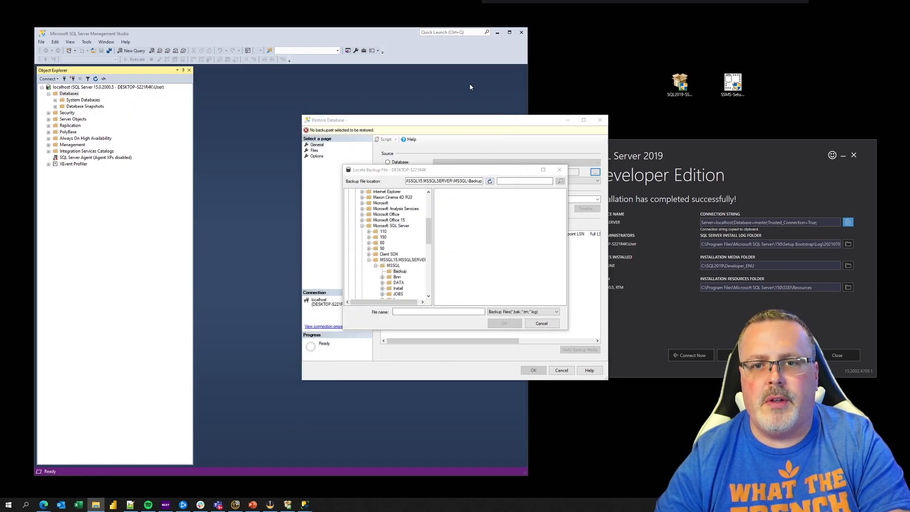
{"action": "mouse_move", "coordinate": [515, 231]}
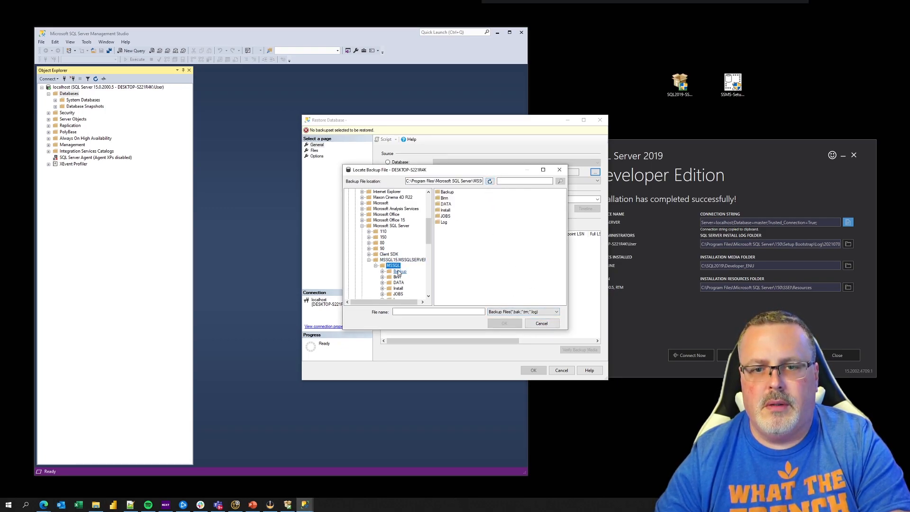
Step: Select AdventureWorksDW2019.bak in the Backup folder, run the restore and acknowledge its success
{"action": "left_click", "coordinate": [399, 271]}
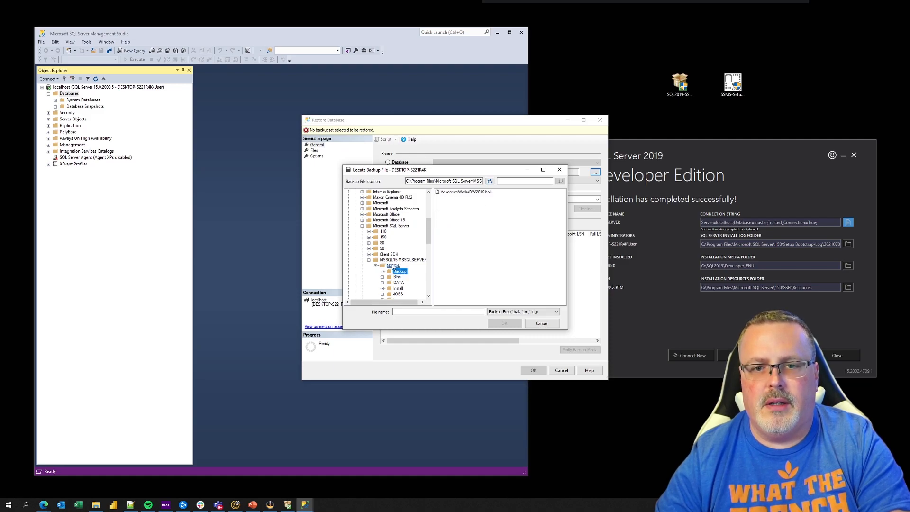
{"action": "left_click", "coordinate": [465, 192]}
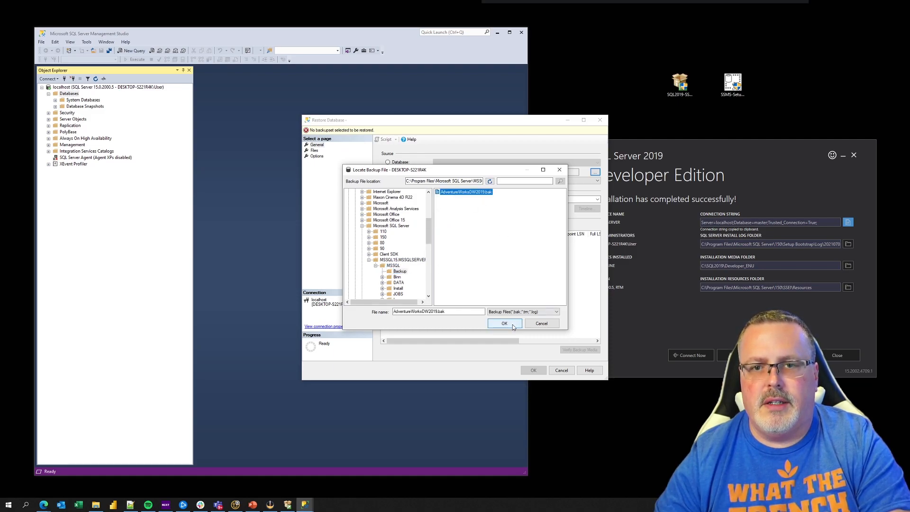
{"action": "left_click", "coordinate": [504, 323]}
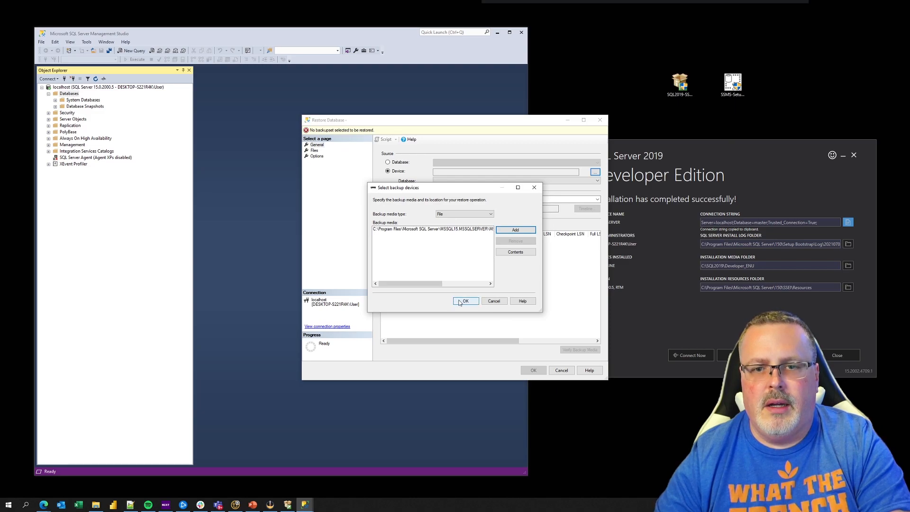
{"action": "left_click", "coordinate": [467, 302]}
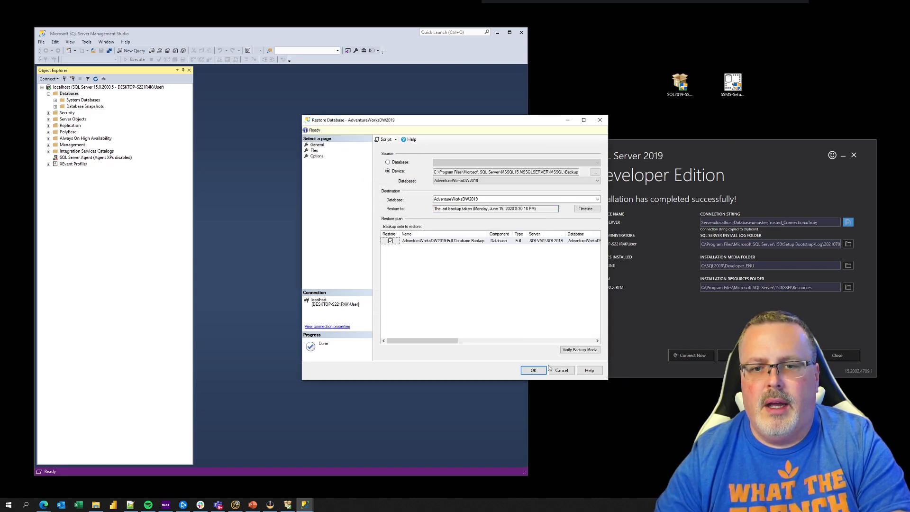
{"action": "left_click", "coordinate": [533, 370]}
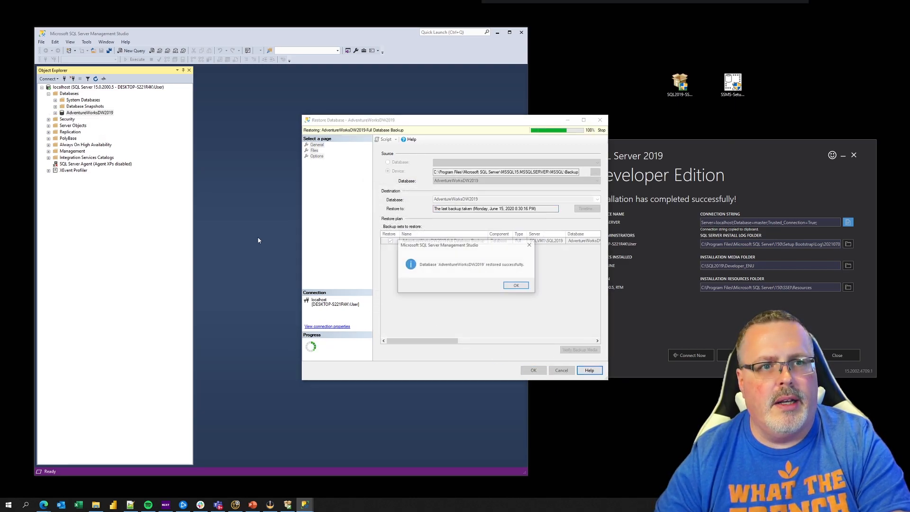
{"action": "mouse_move", "coordinate": [526, 288]}
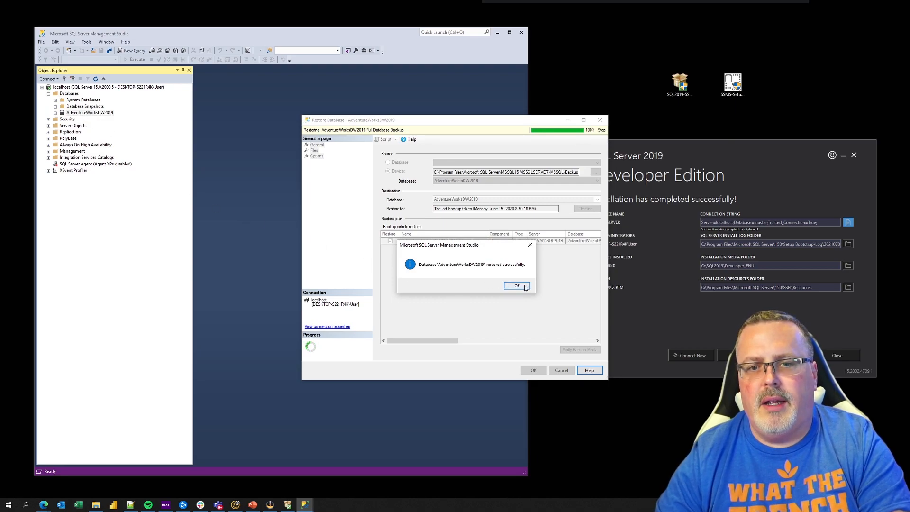
{"action": "left_click", "coordinate": [517, 285]}
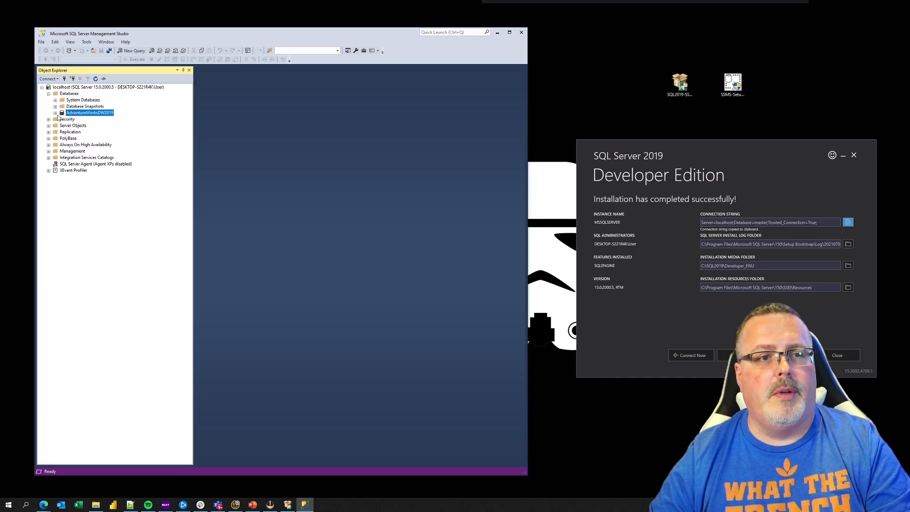
Step: Expand AdventureWorksDW2019 and its Tables folder, highlighting dbo.DimEmployee and dbo.DimCustomer
{"action": "left_click", "coordinate": [49, 112]}
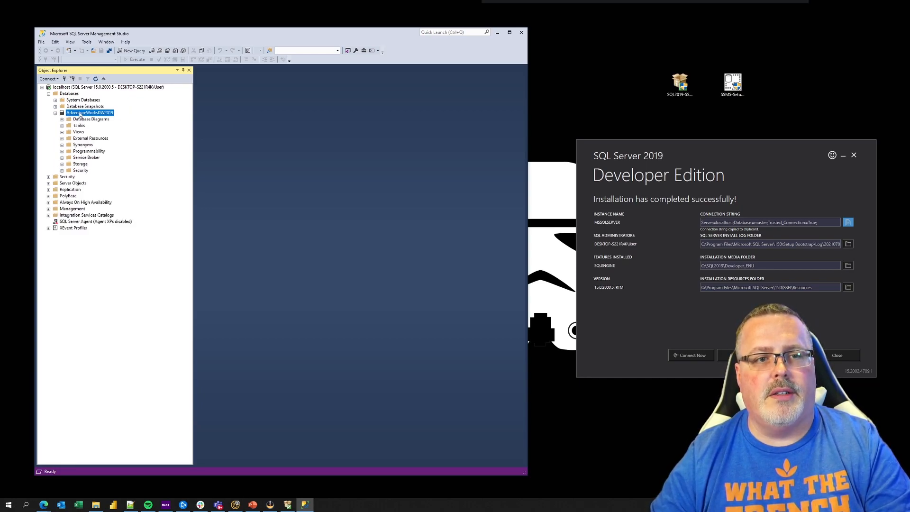
{"action": "left_click", "coordinate": [63, 125]}
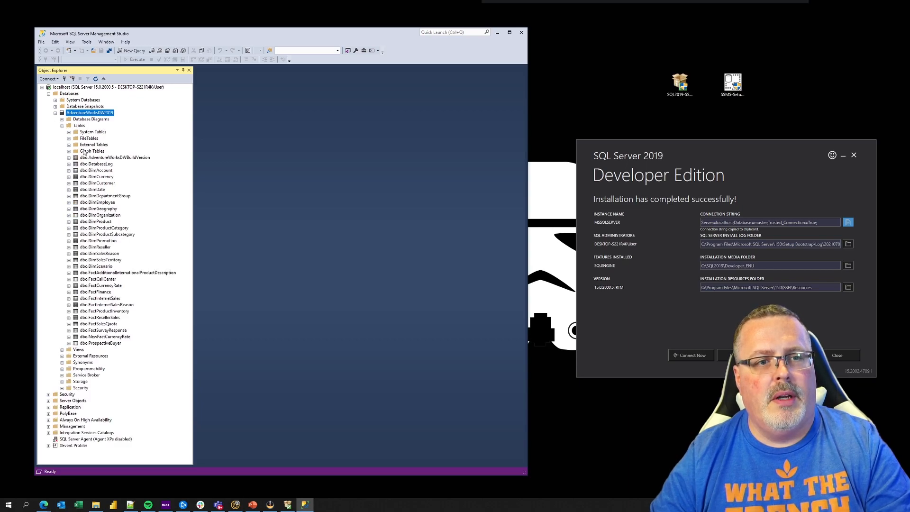
{"action": "left_click", "coordinate": [97, 202]}
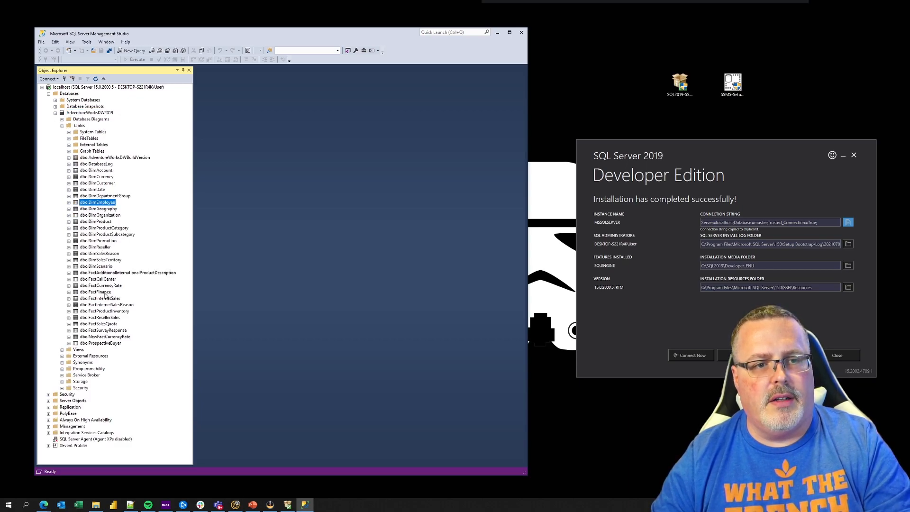
{"action": "left_click", "coordinate": [97, 183]}
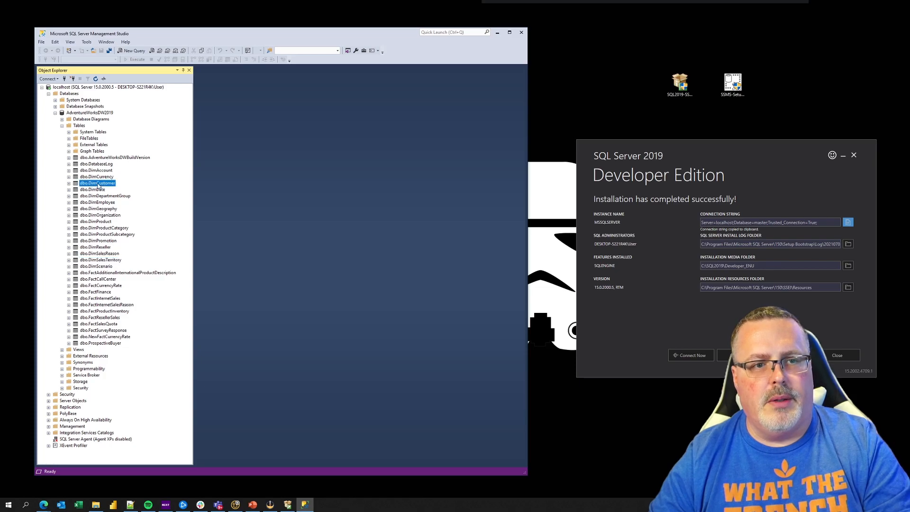